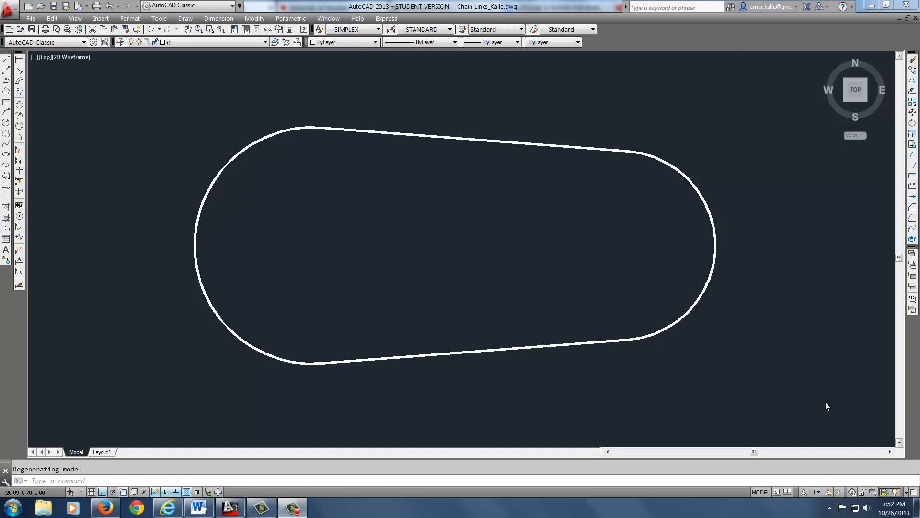
{"action": "mouse_move", "coordinate": [808, 403]}
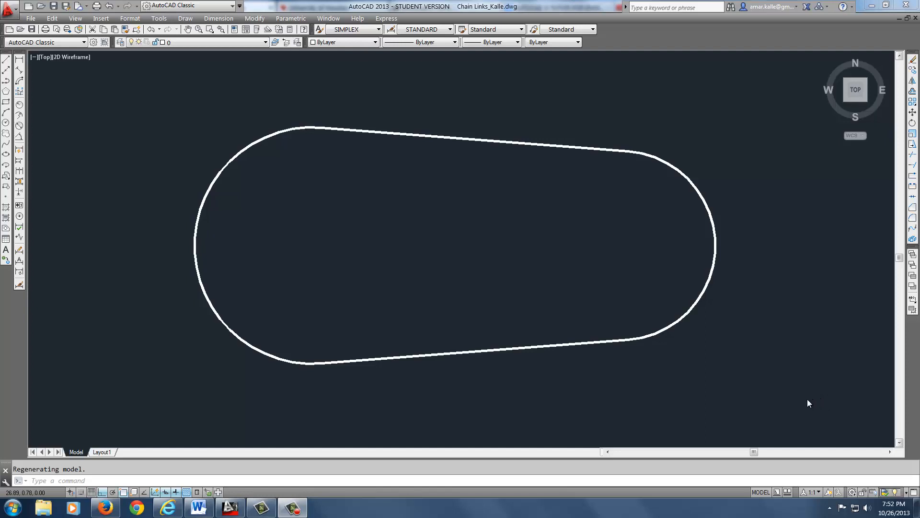
{"action": "mouse_move", "coordinate": [743, 374]}
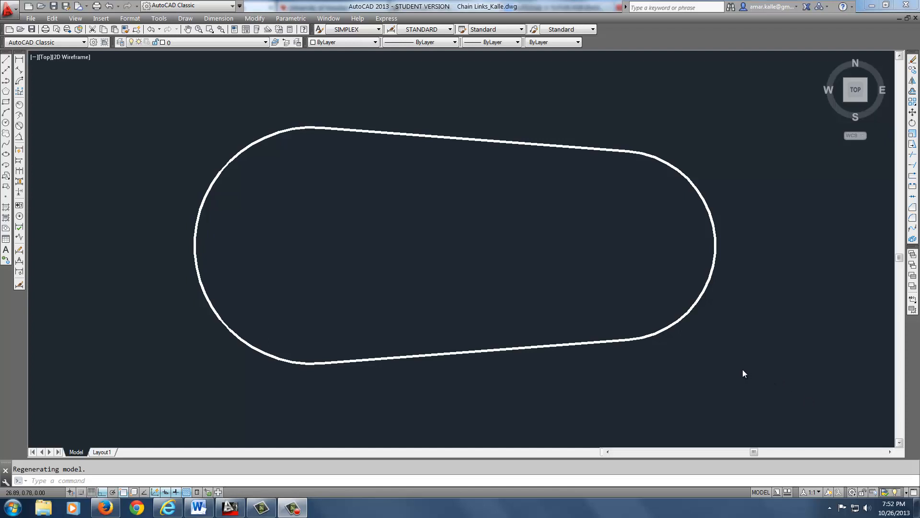
{"action": "mouse_move", "coordinate": [607, 224]}
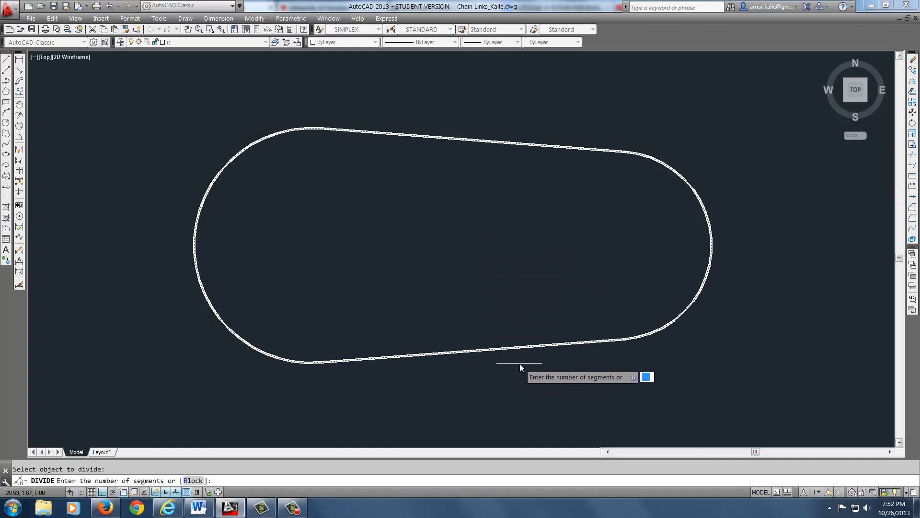
{"action": "mouse_move", "coordinate": [222, 169]}
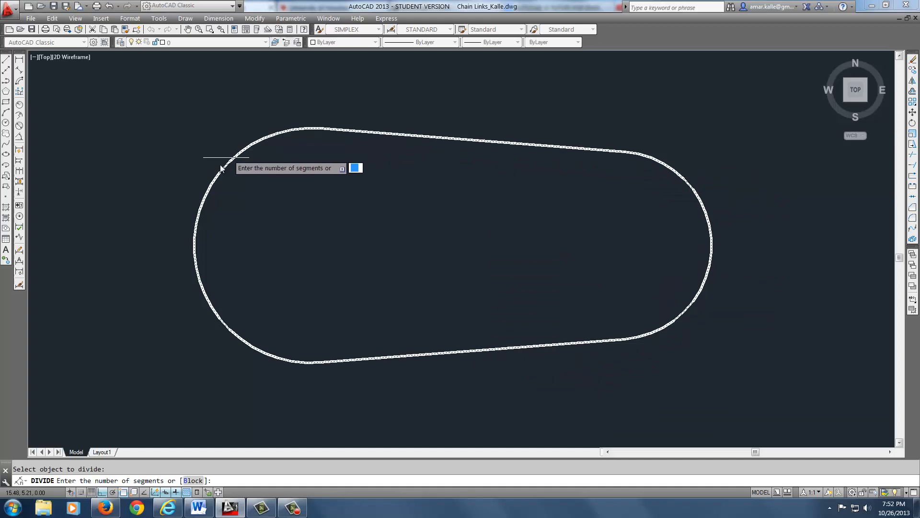
{"action": "mouse_move", "coordinate": [427, 260]}
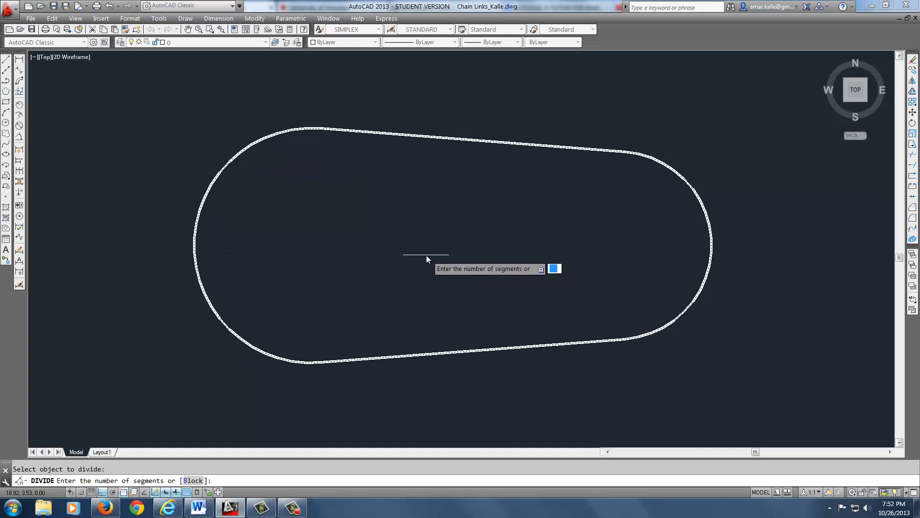
{"action": "mouse_move", "coordinate": [426, 242]}
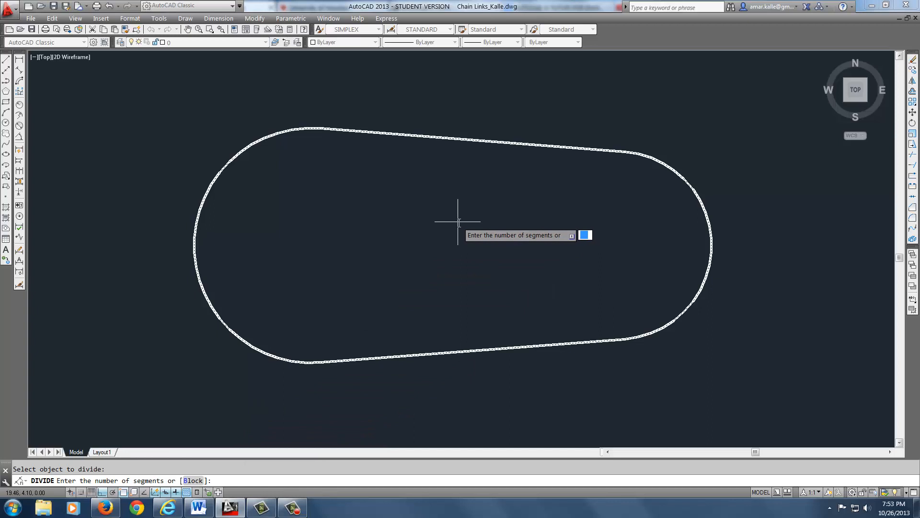
Step: Divide the closed track with the 'links' block using the Block option
{"action": "type", "text": "b"}
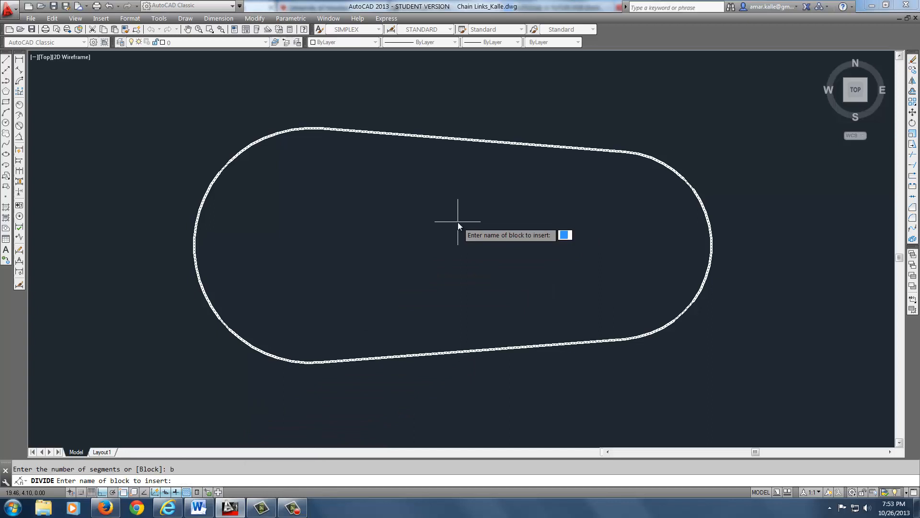
{"action": "type", "text": "links"}
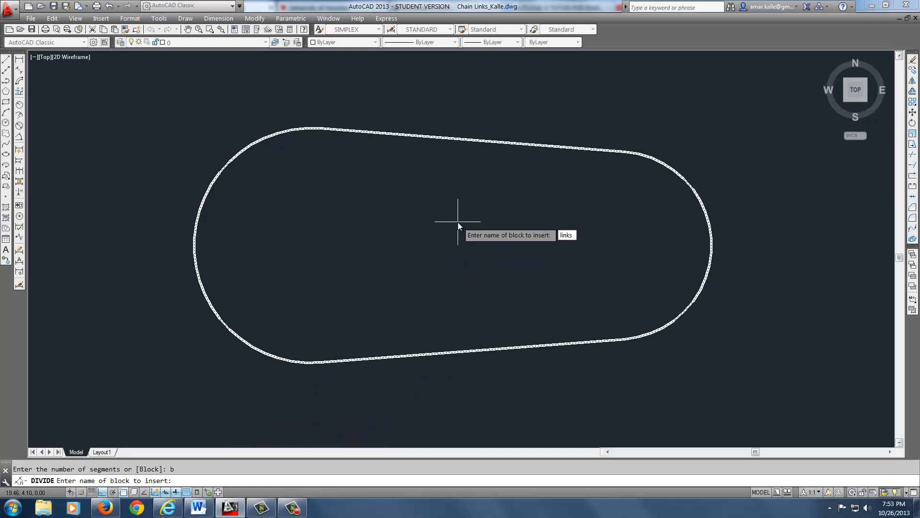
{"action": "key", "text": "Return"}
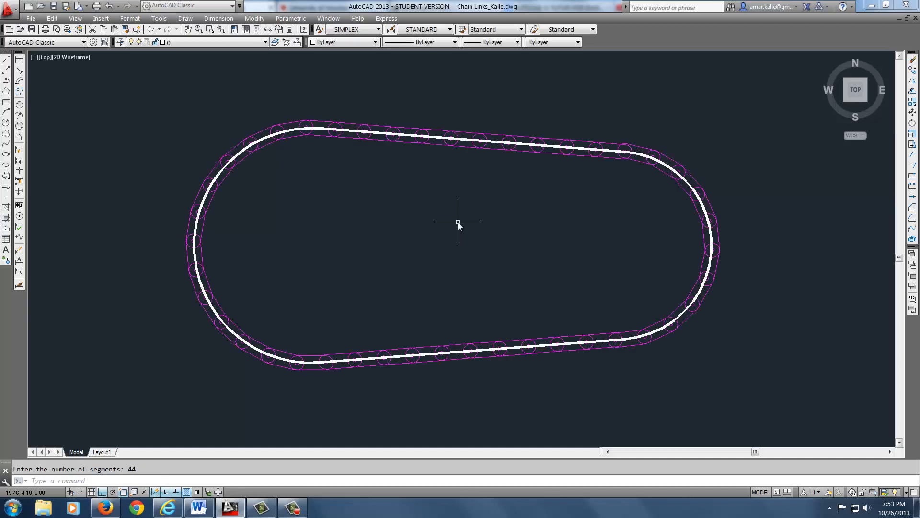
{"action": "mouse_move", "coordinate": [455, 235]}
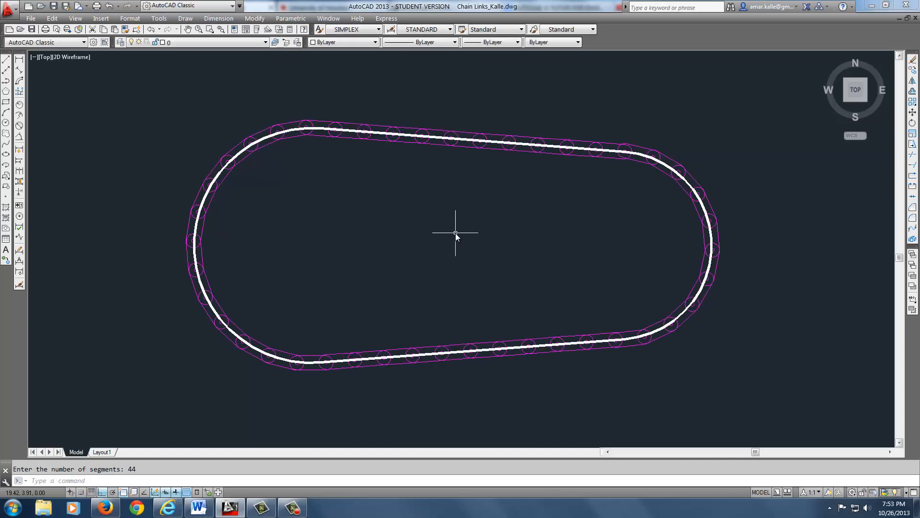
{"action": "mouse_move", "coordinate": [201, 360]}
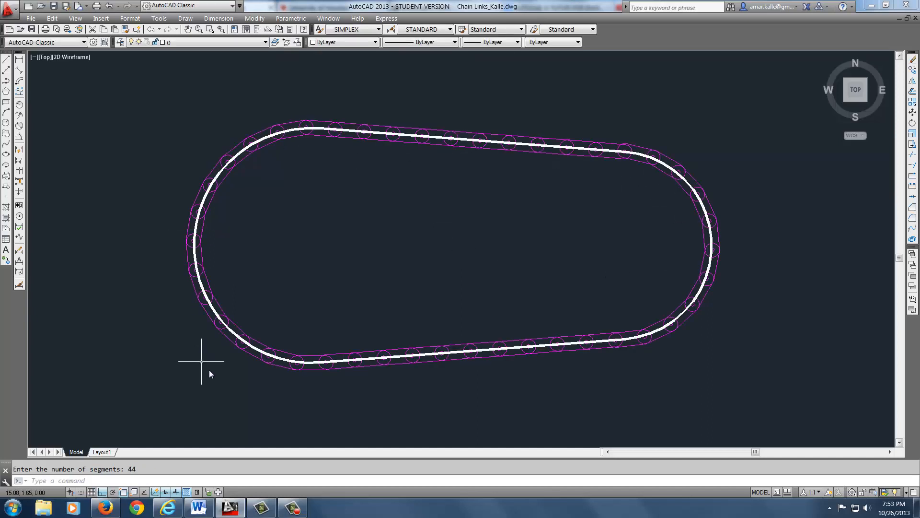
Step: Zoom in on the track's lower-right bend to inspect the placed chain links
{"action": "scroll", "scroll_direction": "up", "scroll_amount": 3}
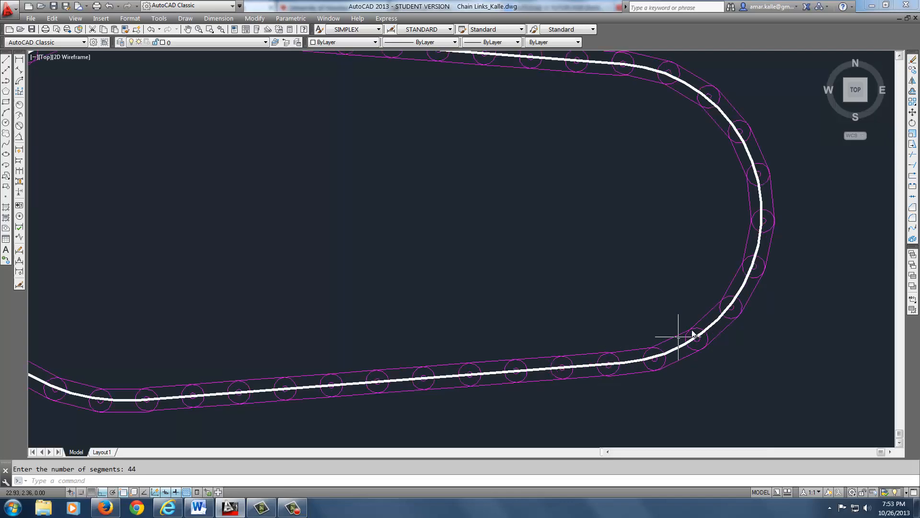
{"action": "mouse_move", "coordinate": [563, 393]}
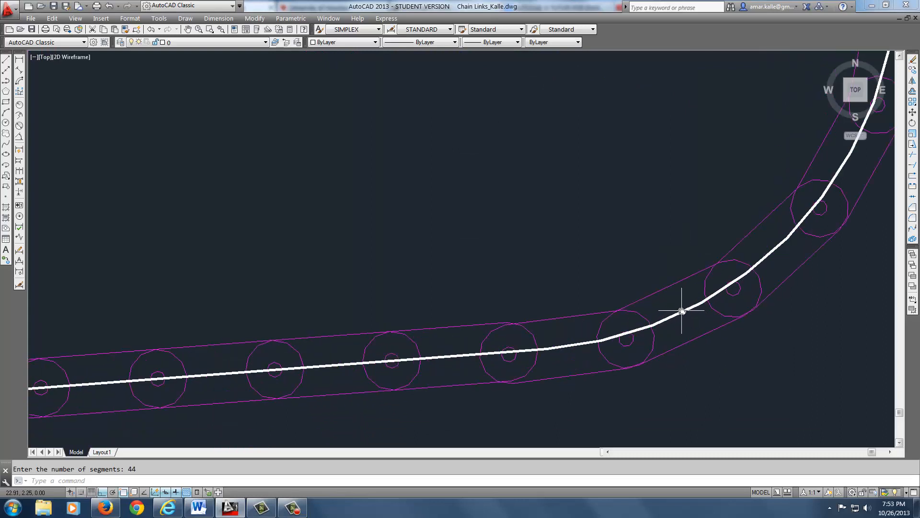
{"action": "mouse_move", "coordinate": [627, 337]}
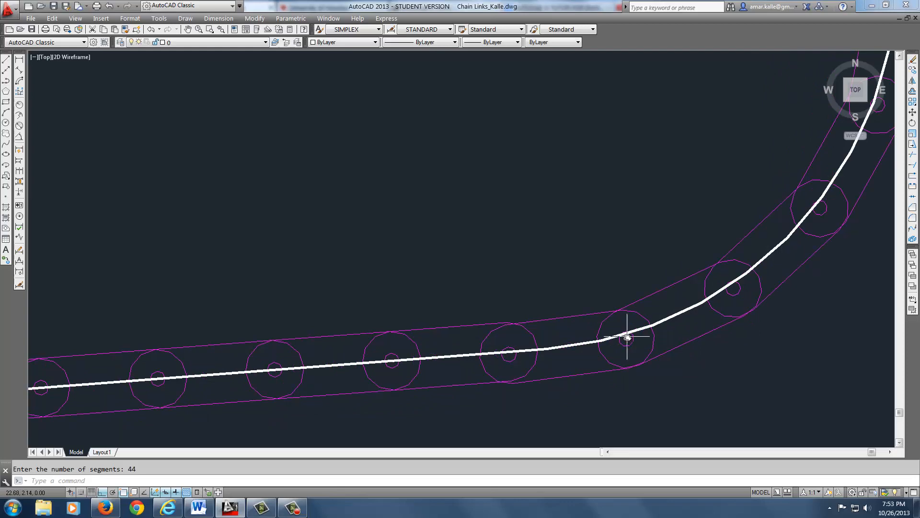